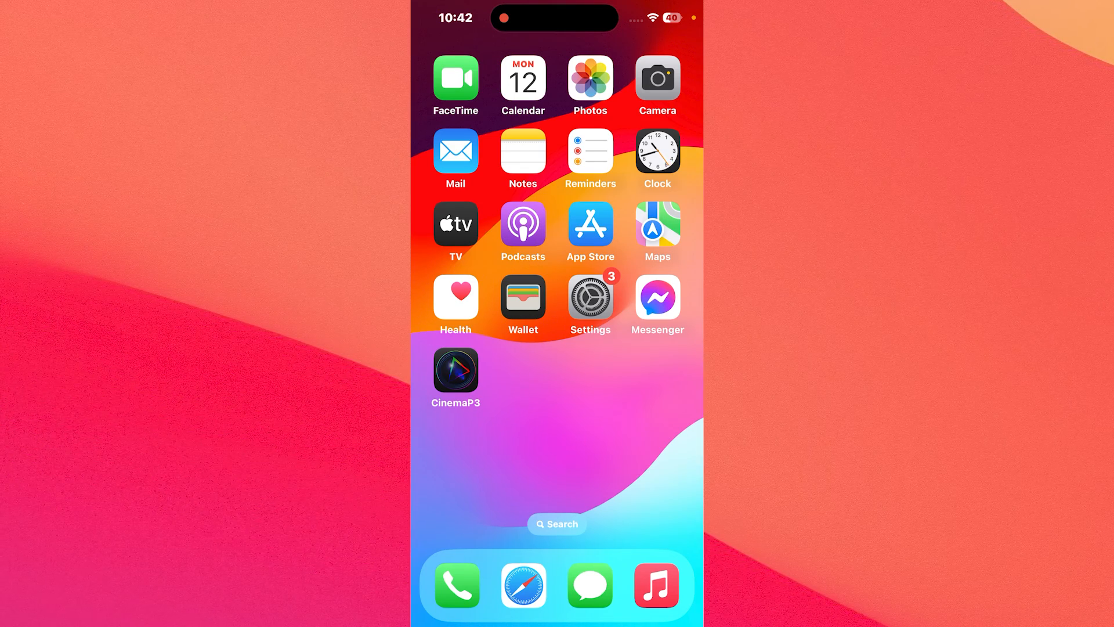
Open the Settings app and search within Settings
click(590, 298)
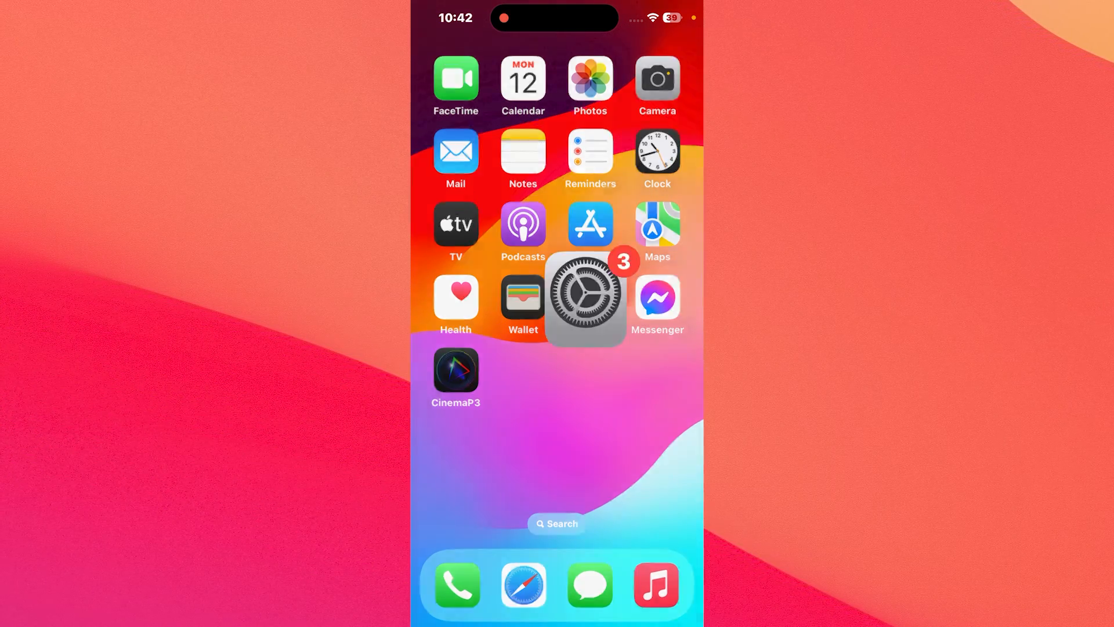
click(557, 524)
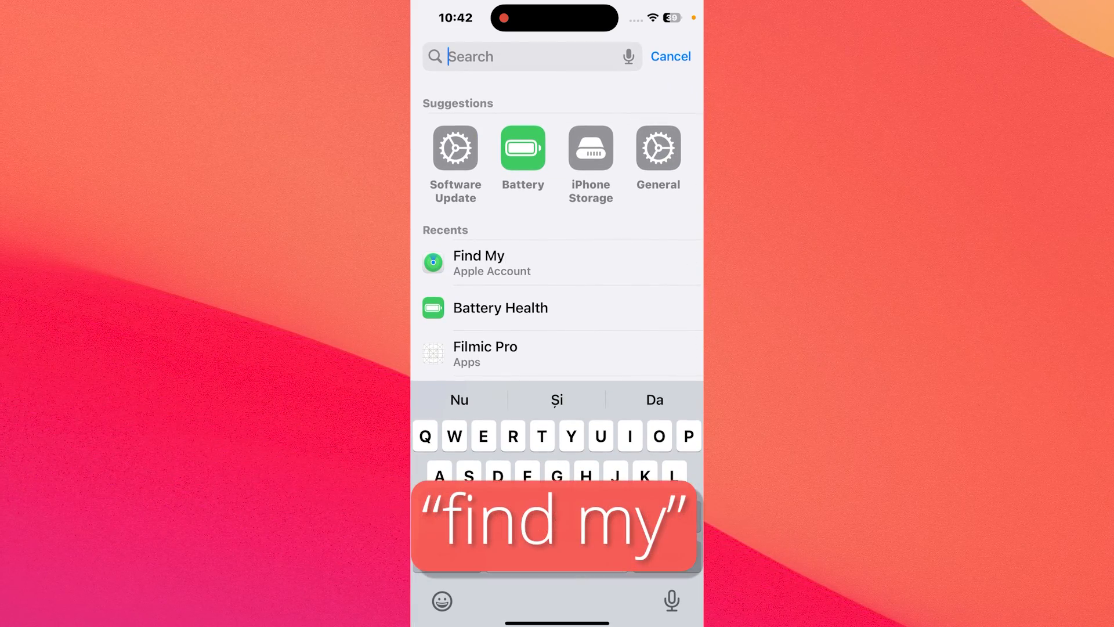
click(478, 263)
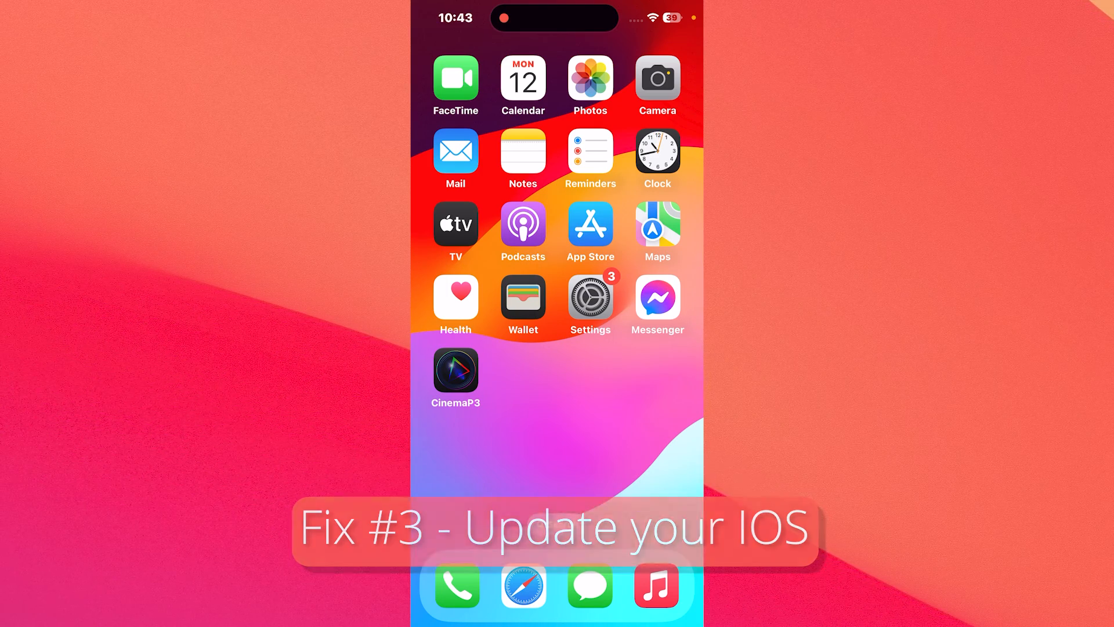
Check General > Software Update for an available iOS update
click(590, 294)
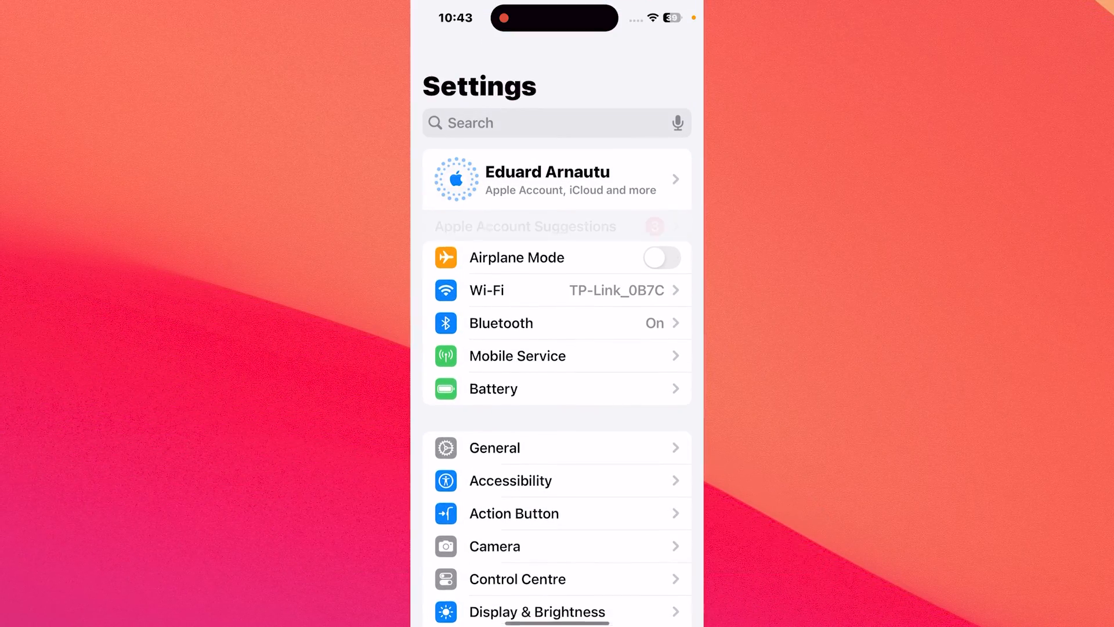
click(495, 448)
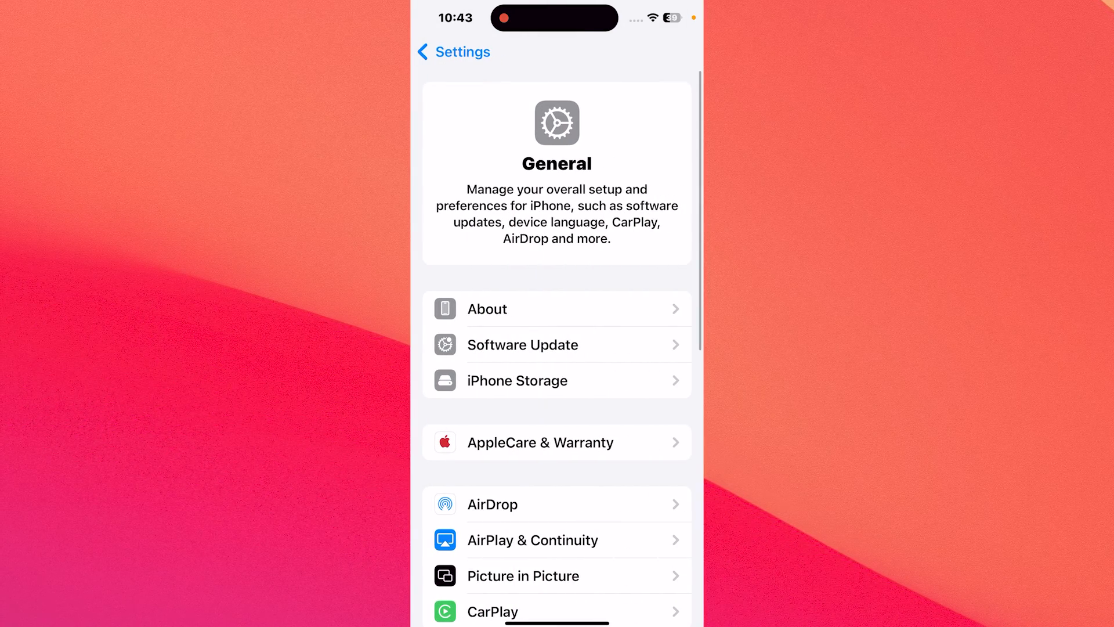
click(522, 345)
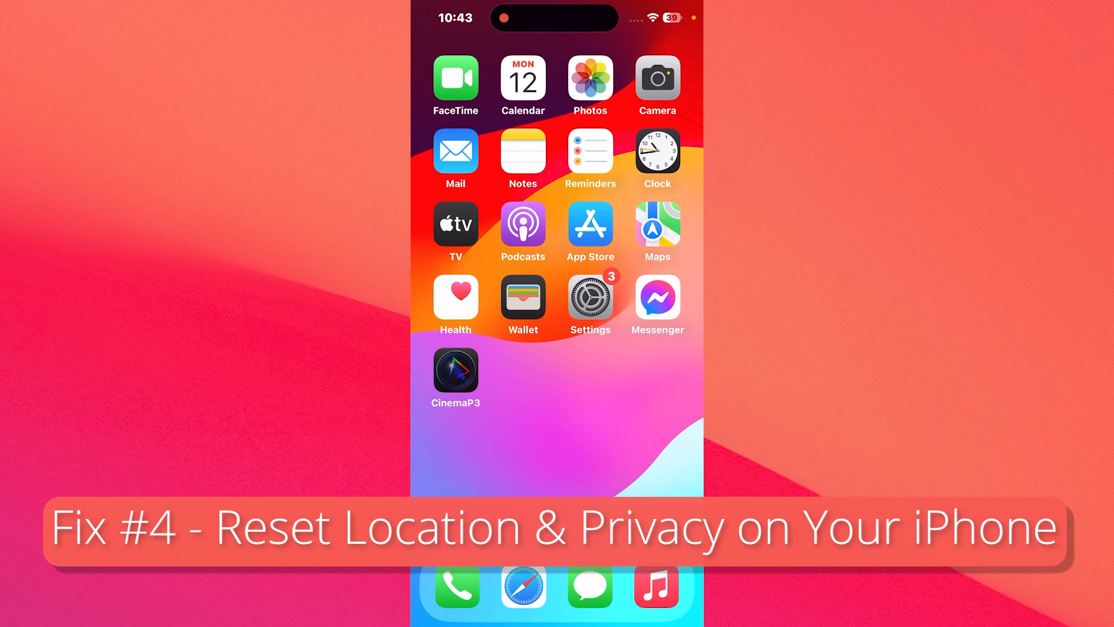
Reset Location & Privacy from General > Transfer or Reset iPhone
click(590, 298)
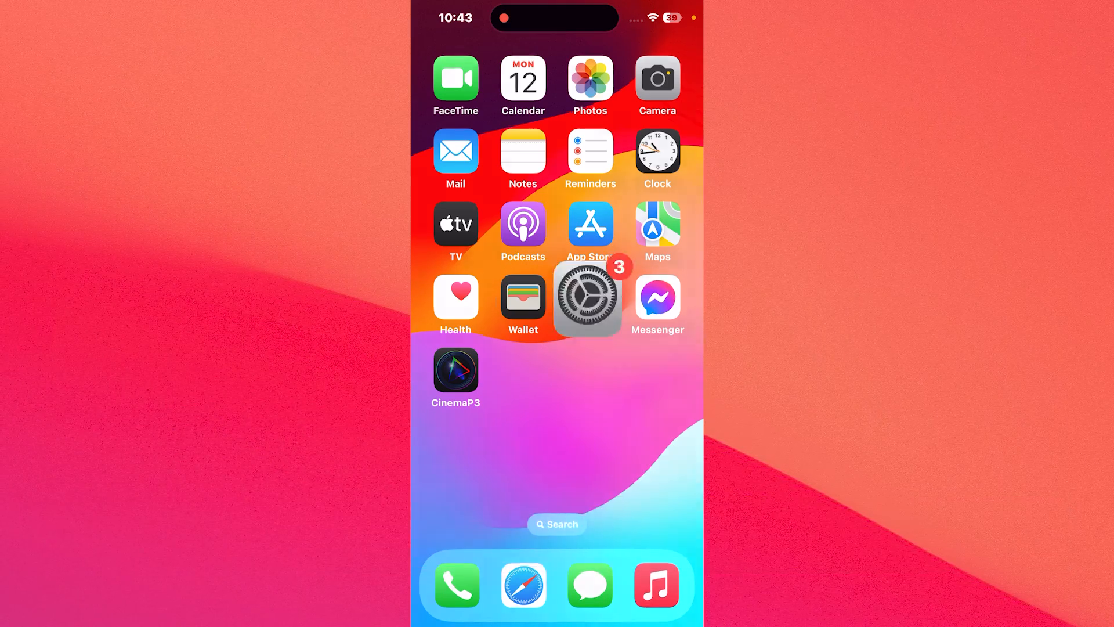
click(590, 299)
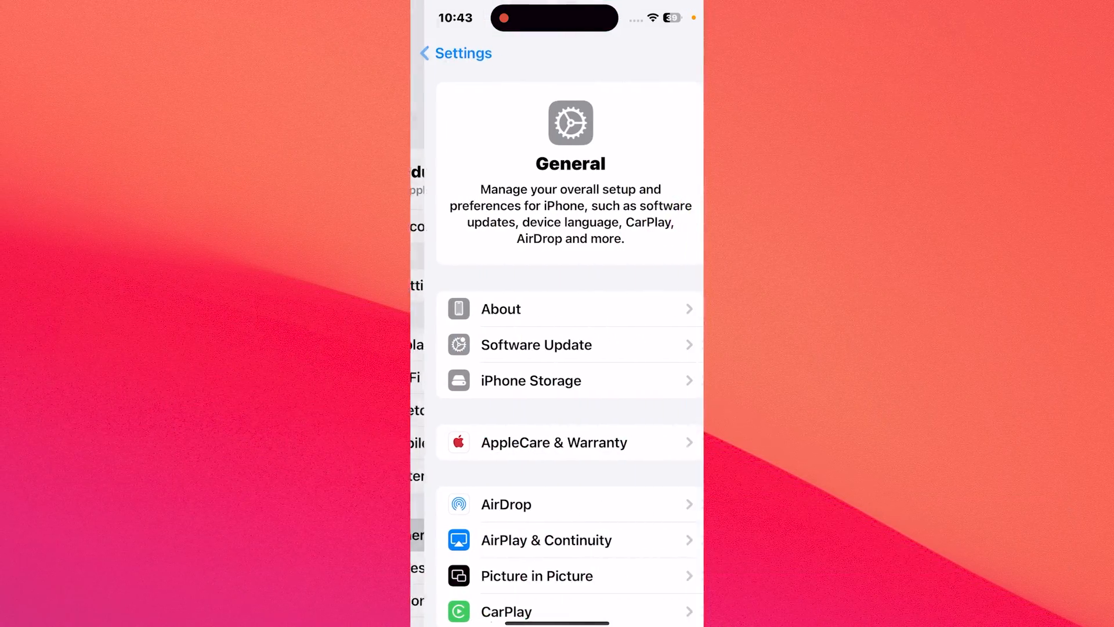
scroll(down, 3)
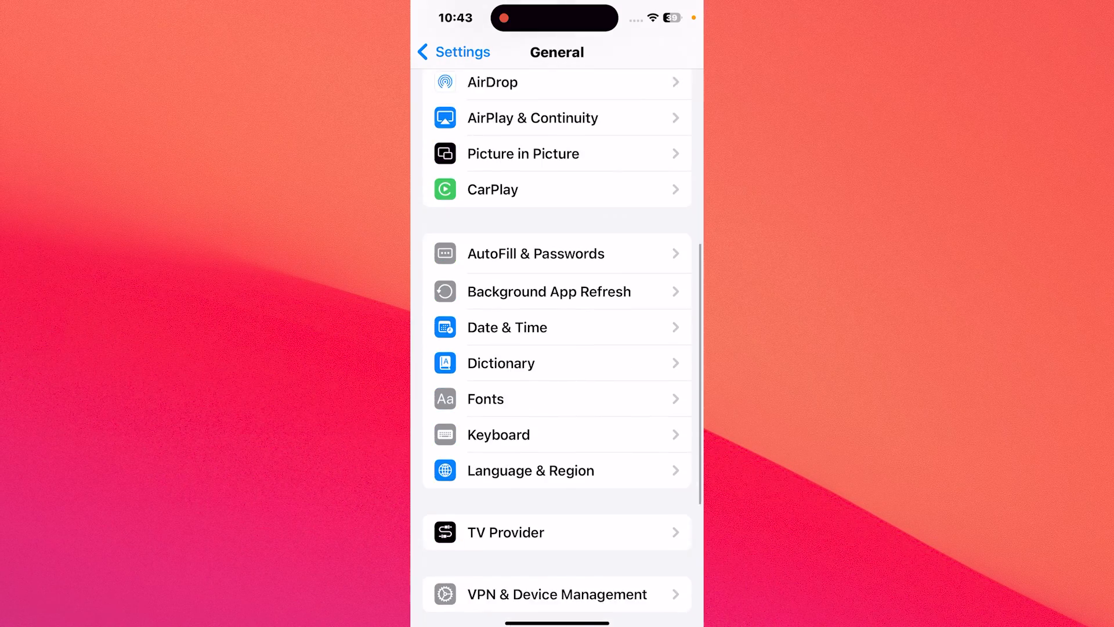
scroll(down, 3)
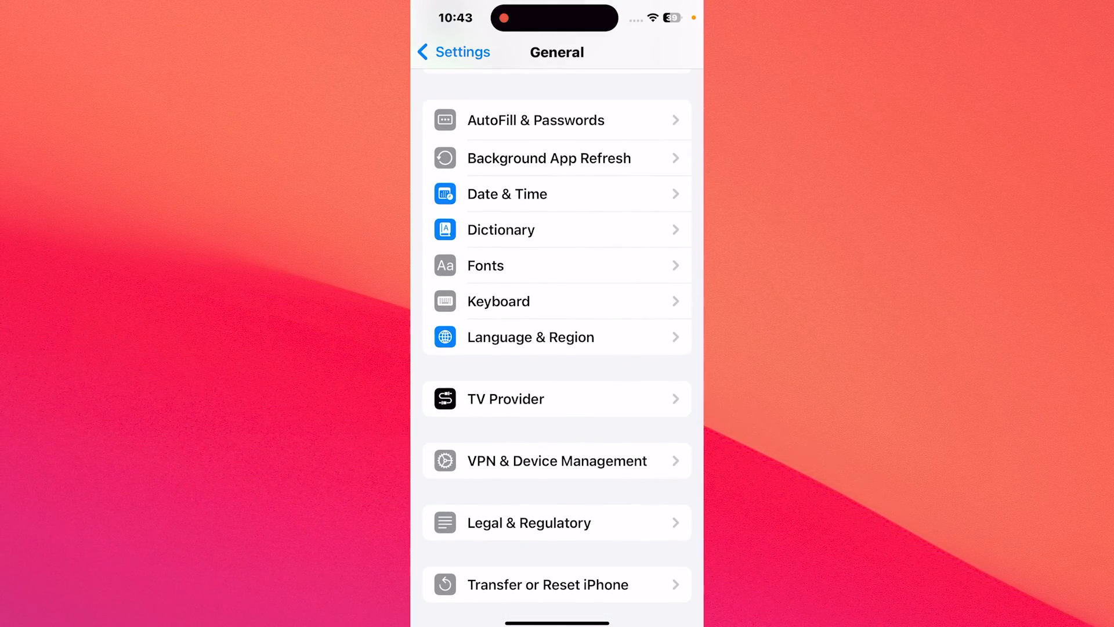
click(547, 584)
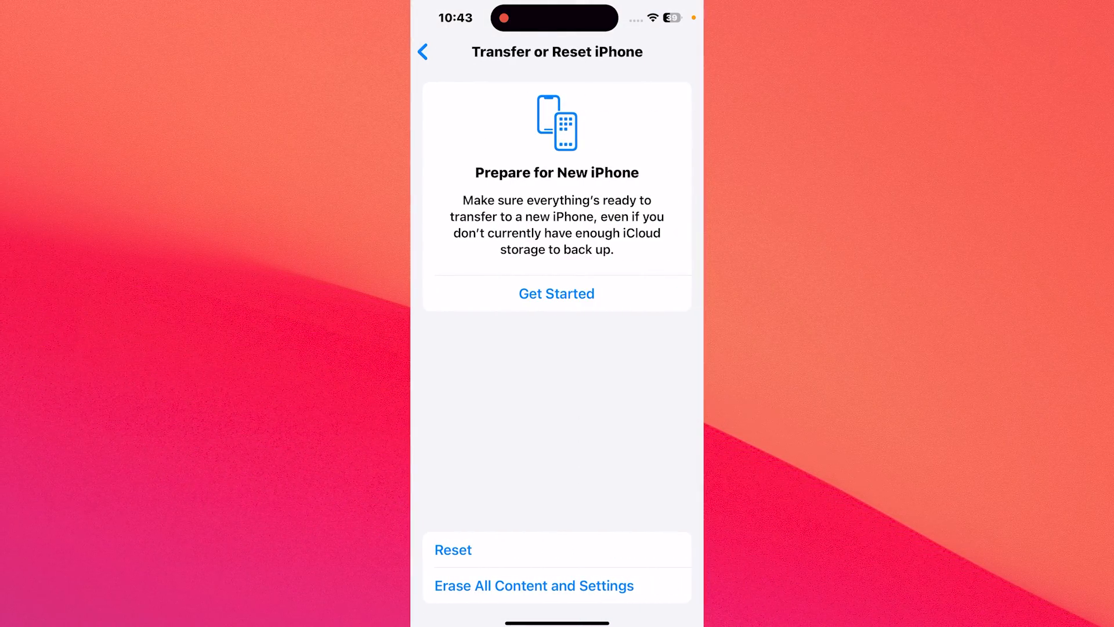
click(453, 549)
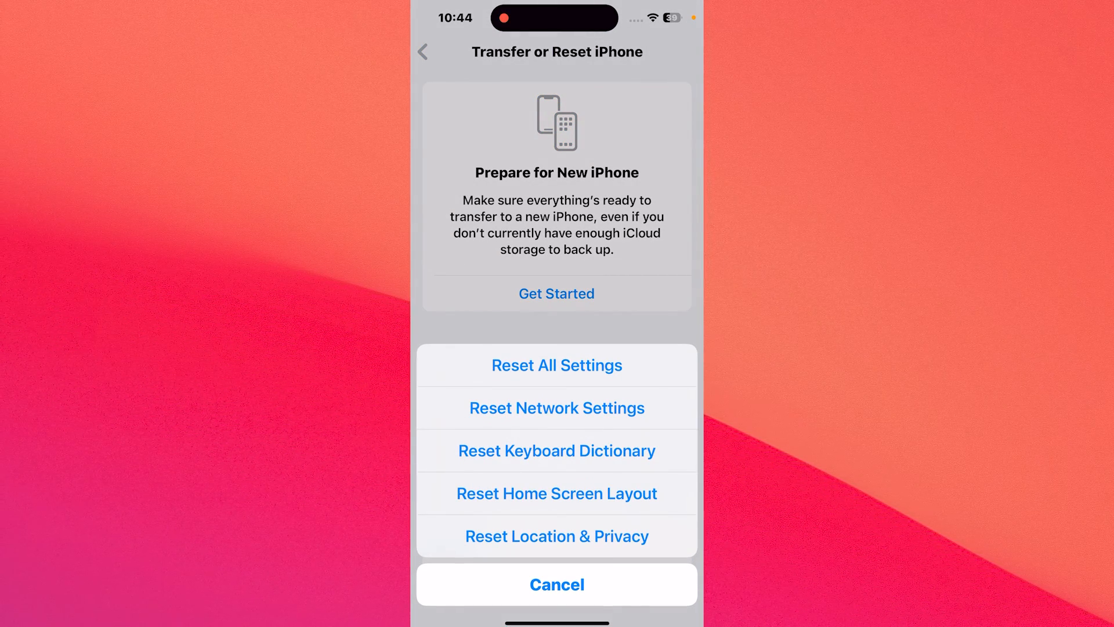
click(557, 536)
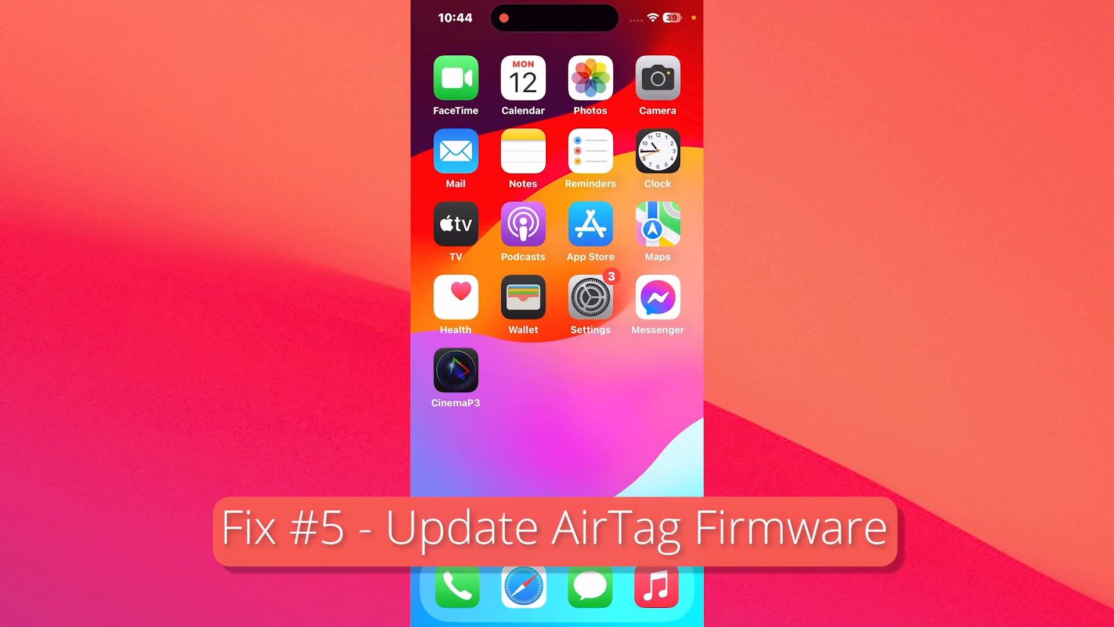
Switch the Location Services toggle on under Privacy & Security
click(590, 297)
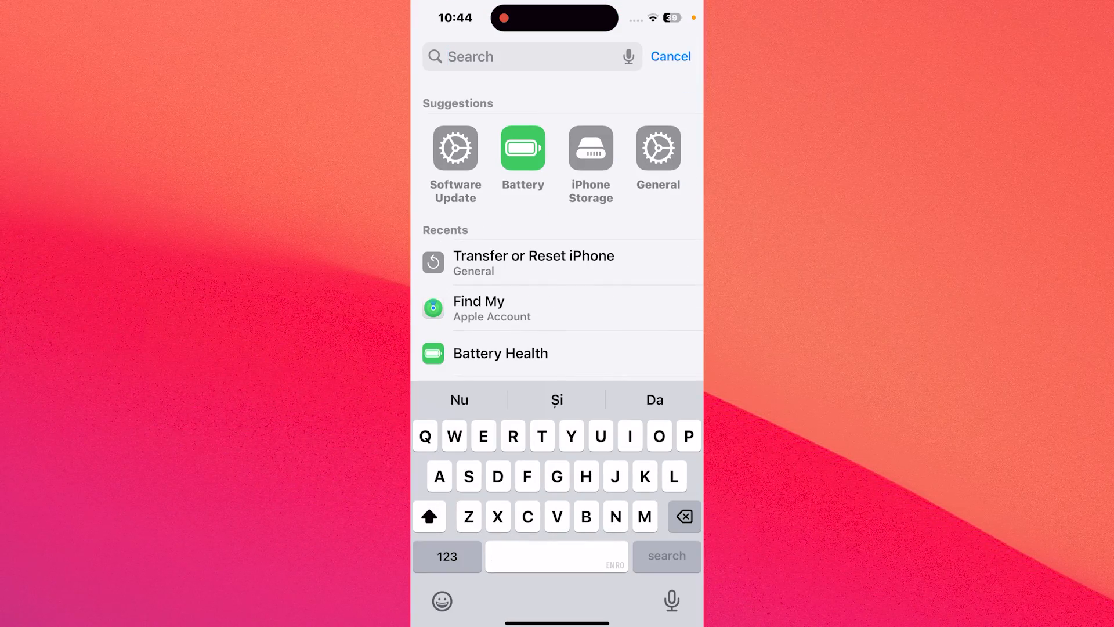
click(479, 301)
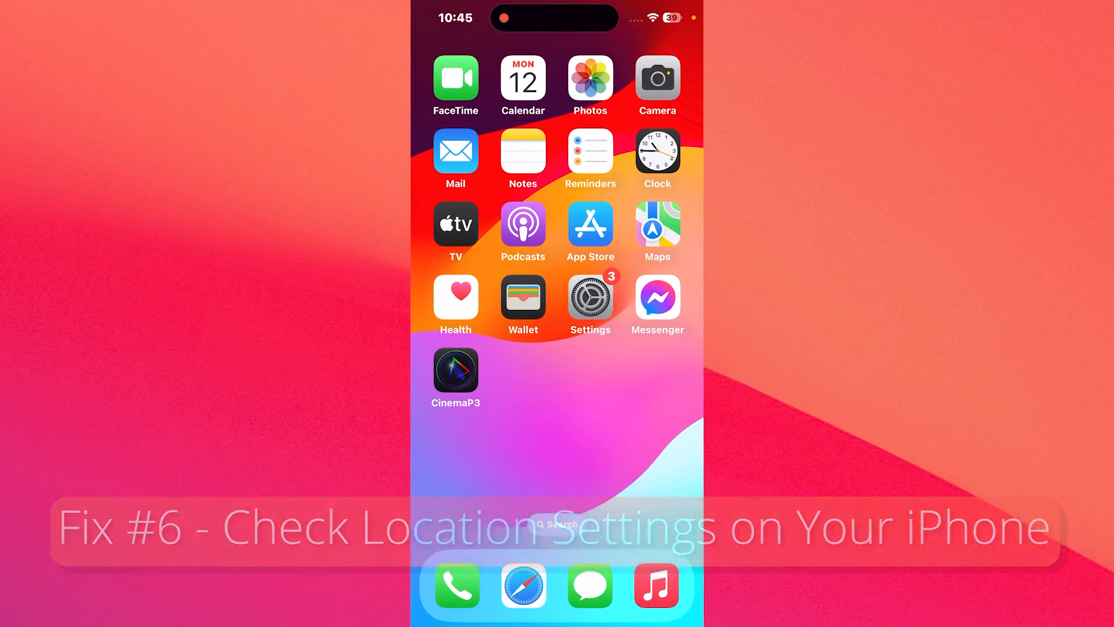
click(590, 296)
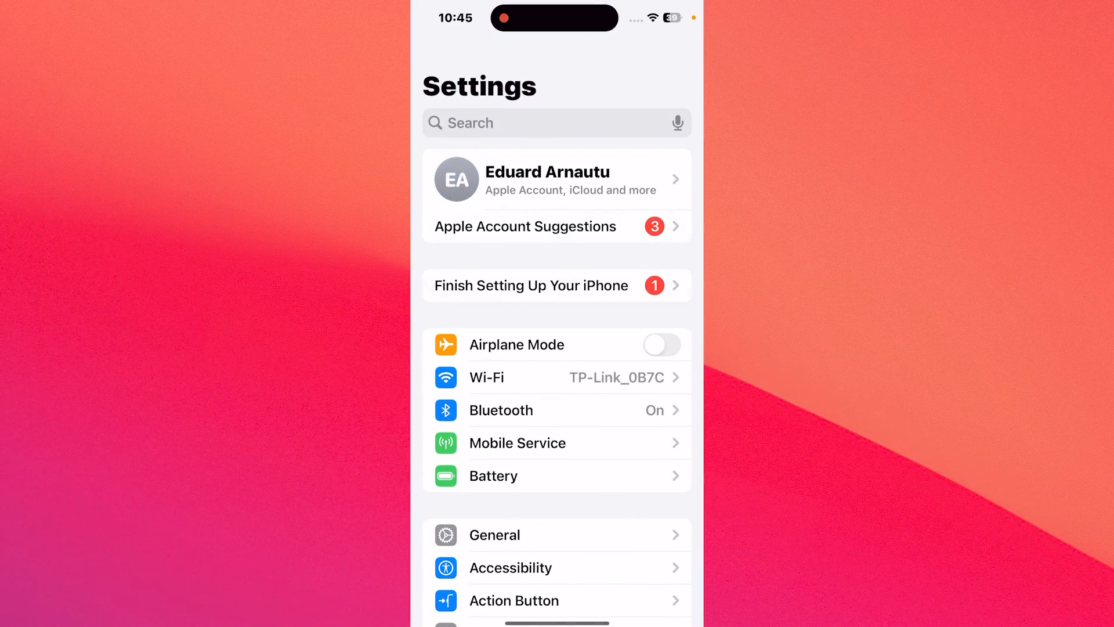
scroll(down, 3)
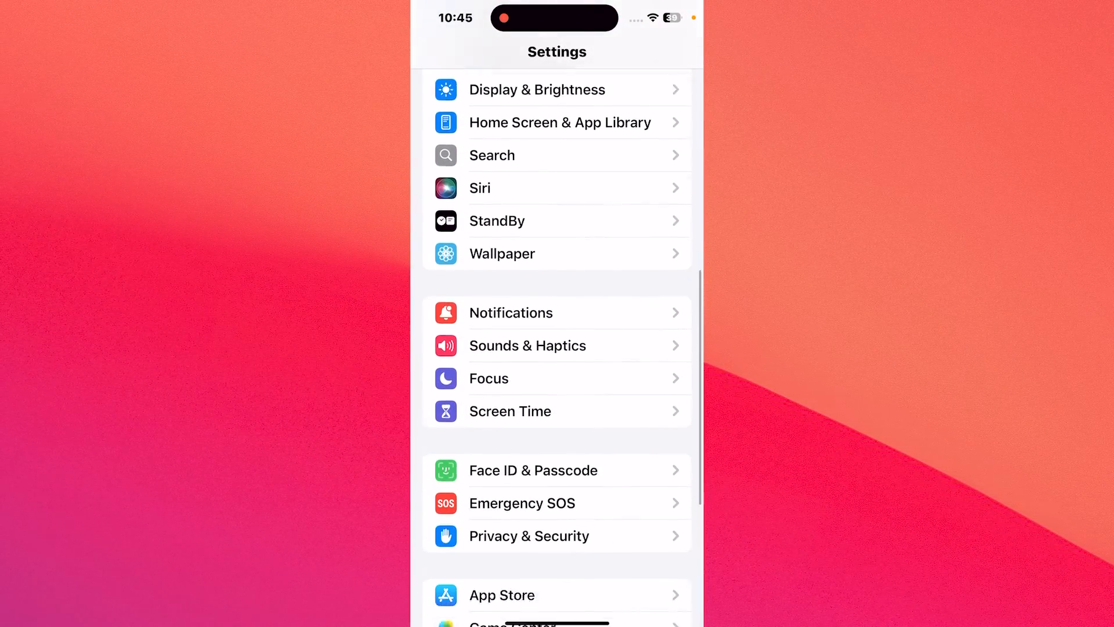
click(529, 535)
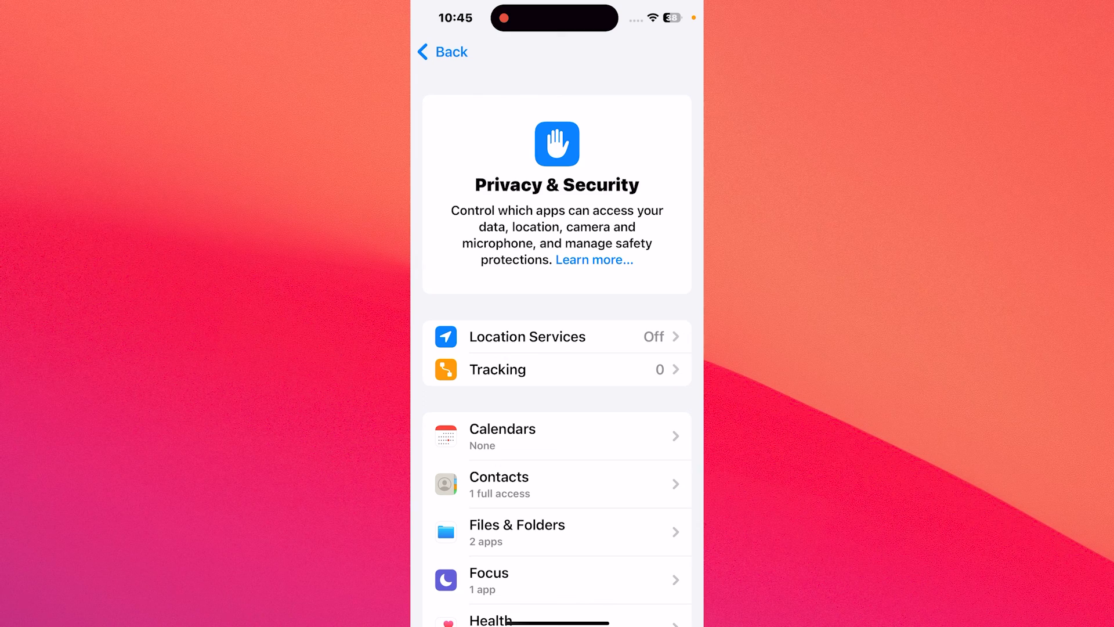
click(526, 336)
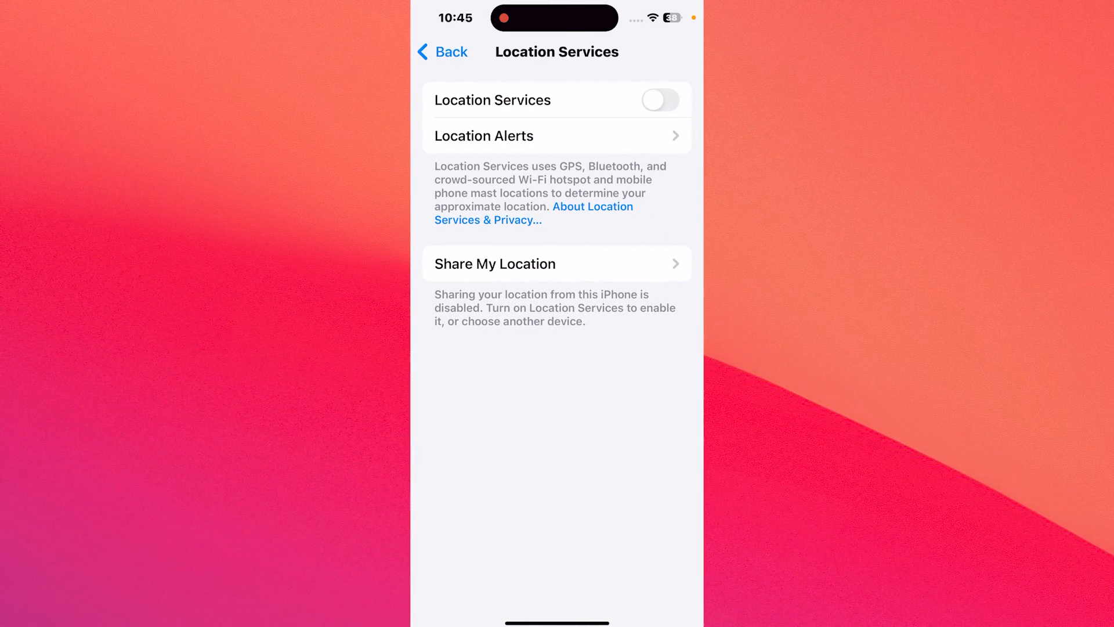
click(661, 99)
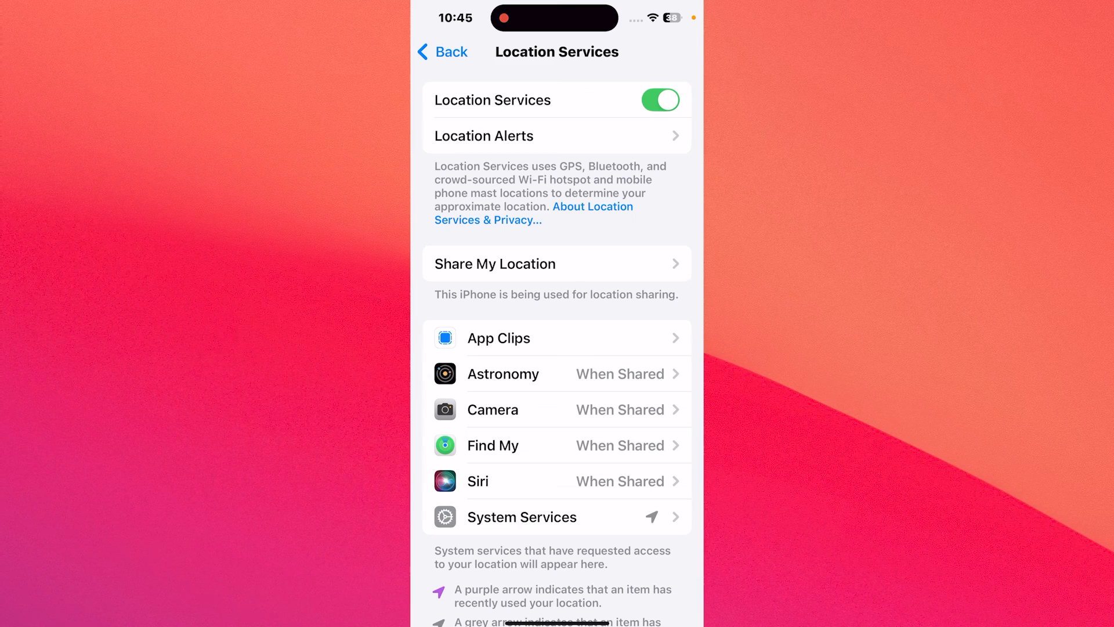